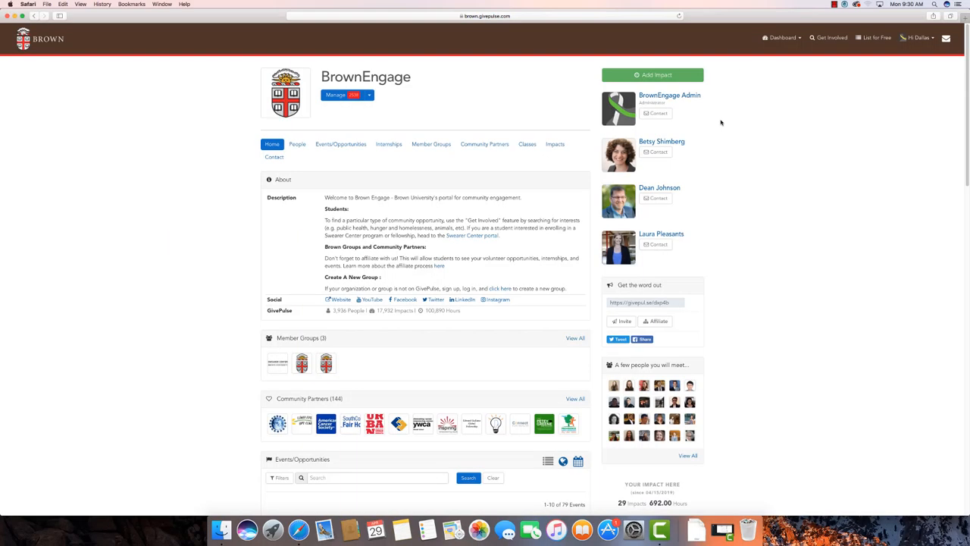
Step: Show the account options from the 'Hi Dallas' user menu
left_click(917, 37)
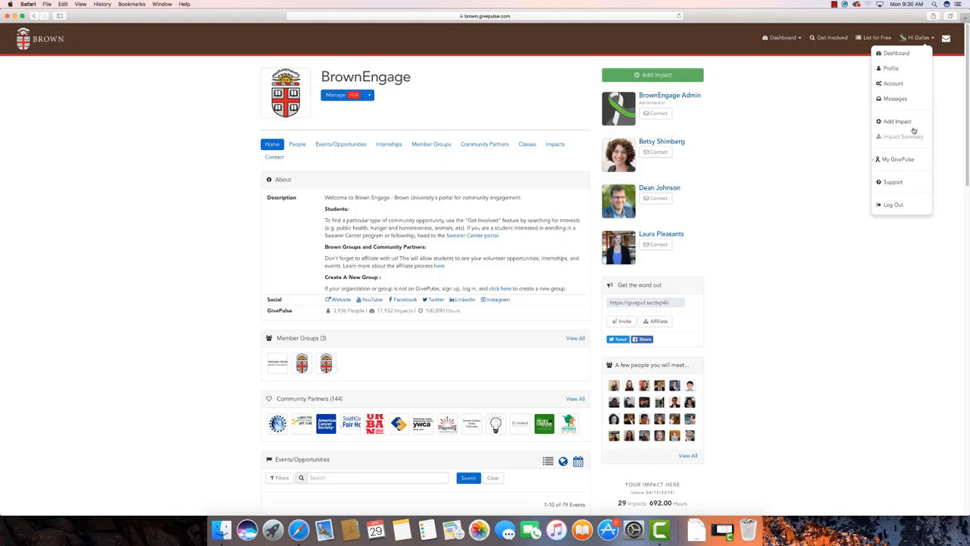
Step: Find 'Test Group' among my GivePulse groups and show its management options
left_click(897, 159)
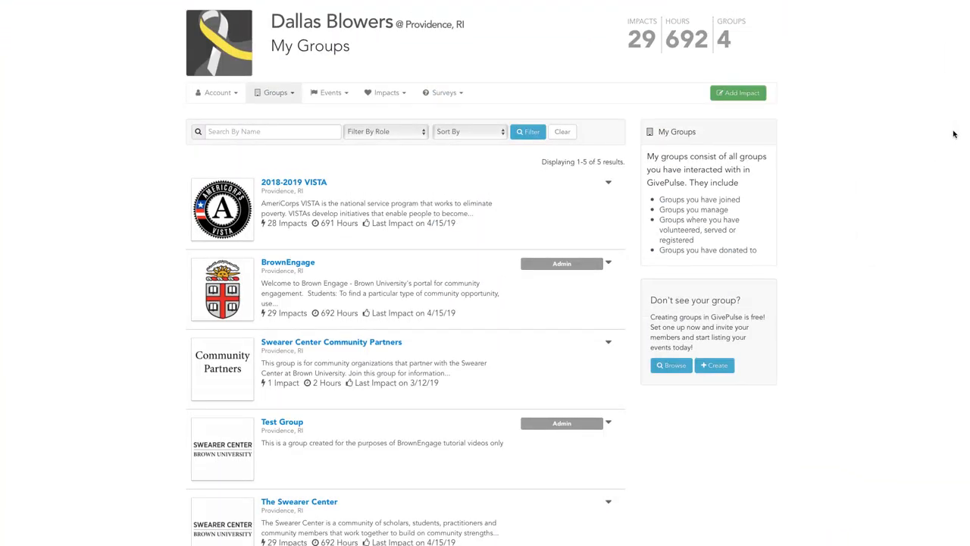
left_click(273, 131)
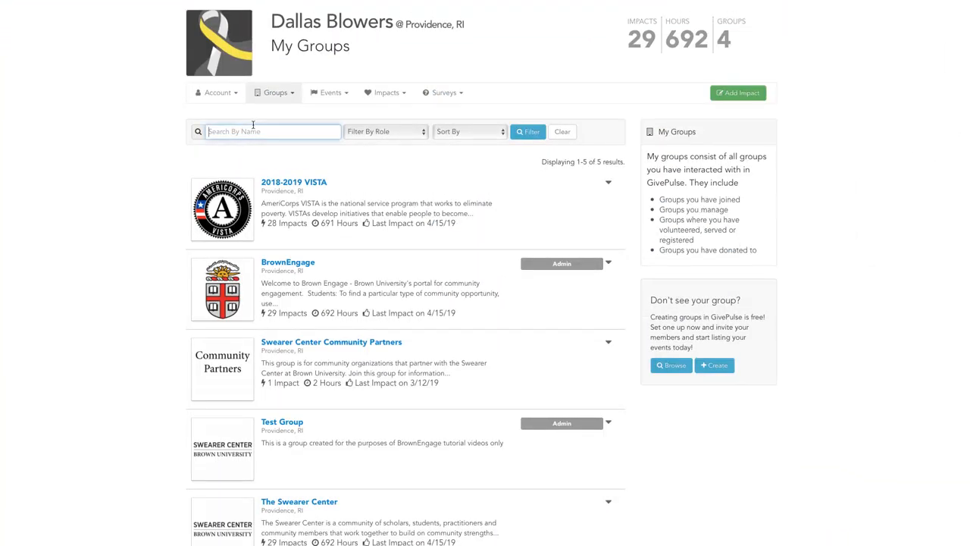
type("Test Group")
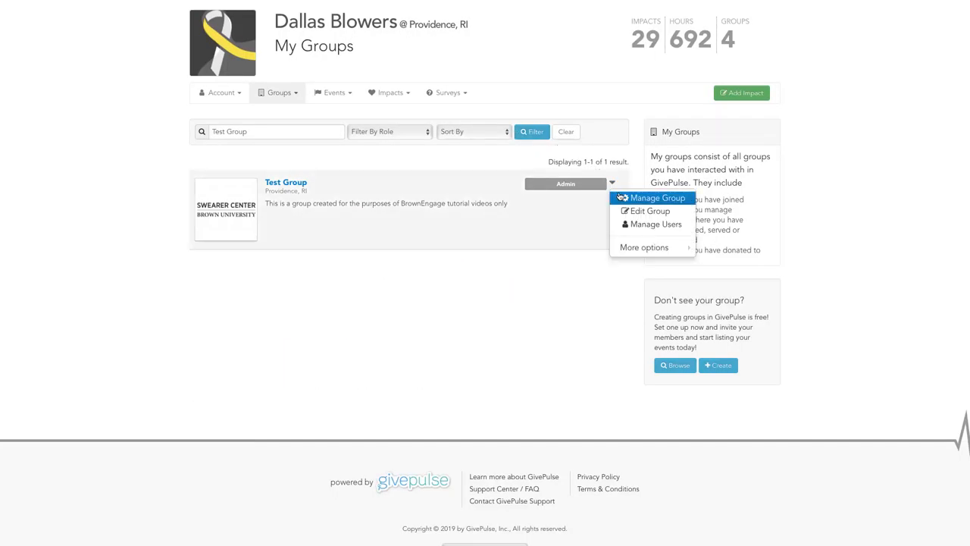
left_click(657, 197)
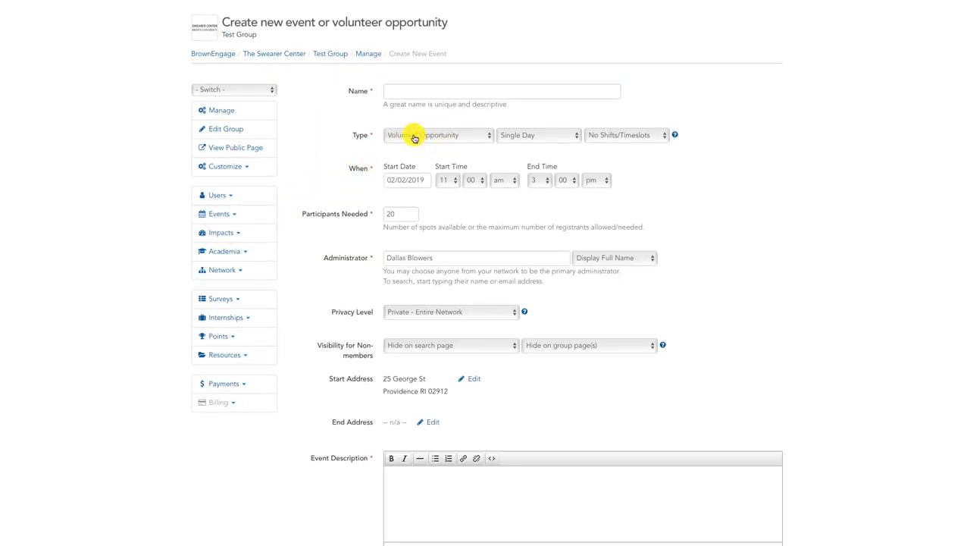
left_click(437, 135)
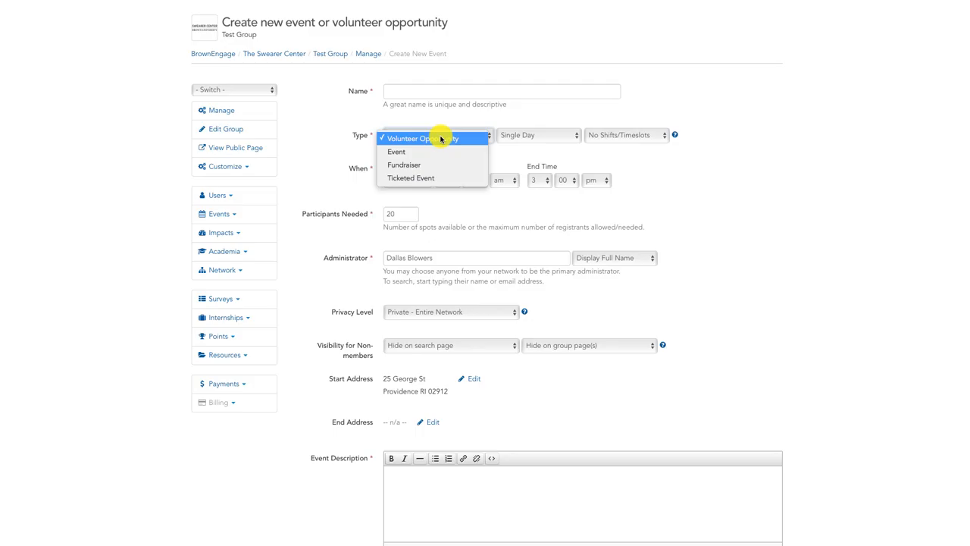
left_click(434, 138)
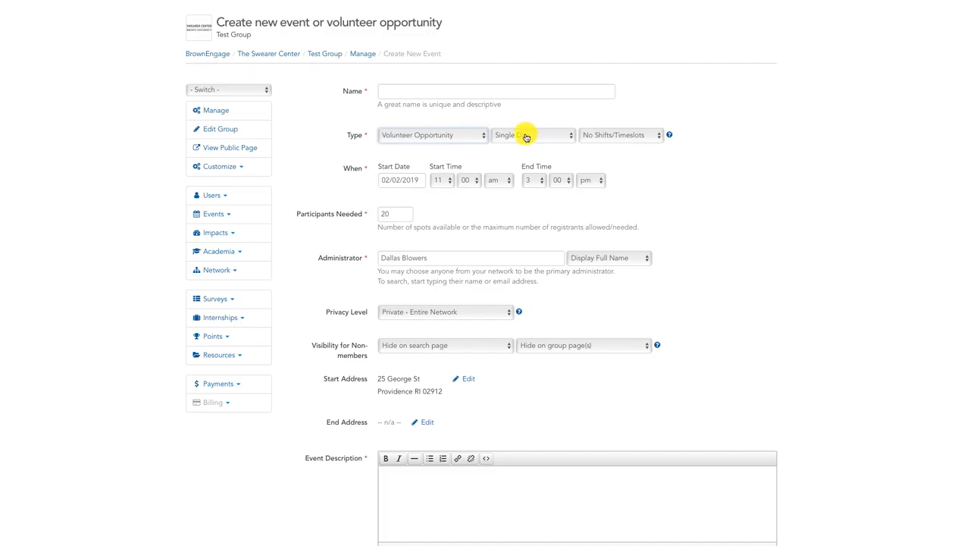
Step: Set the opportunity's scheduling type to Open Opportunity
left_click(531, 135)
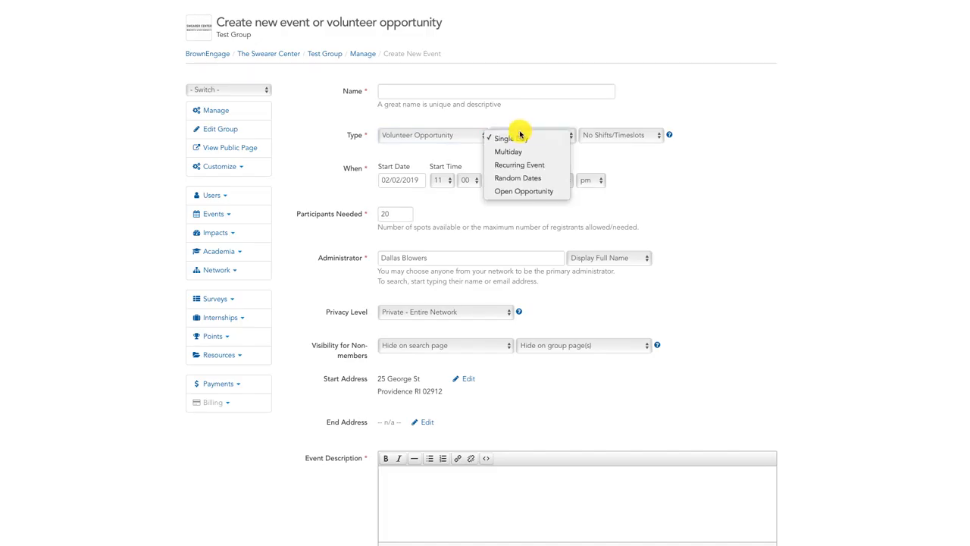
mouse_move(542, 191)
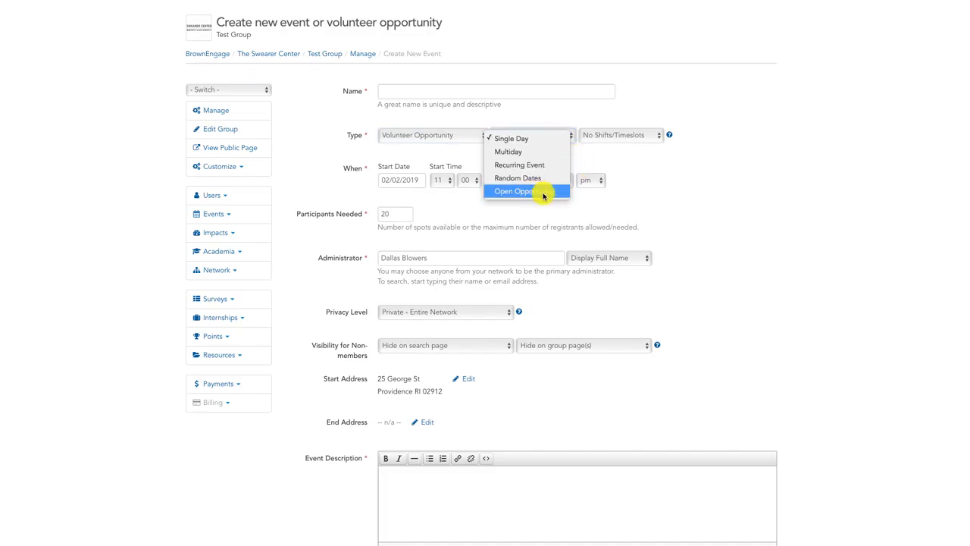
mouse_move(523, 164)
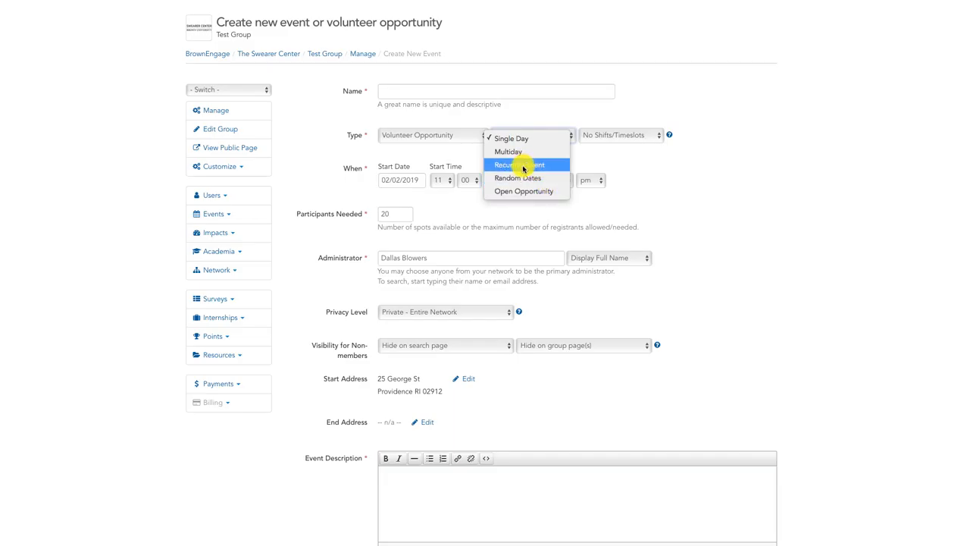
mouse_move(530, 195)
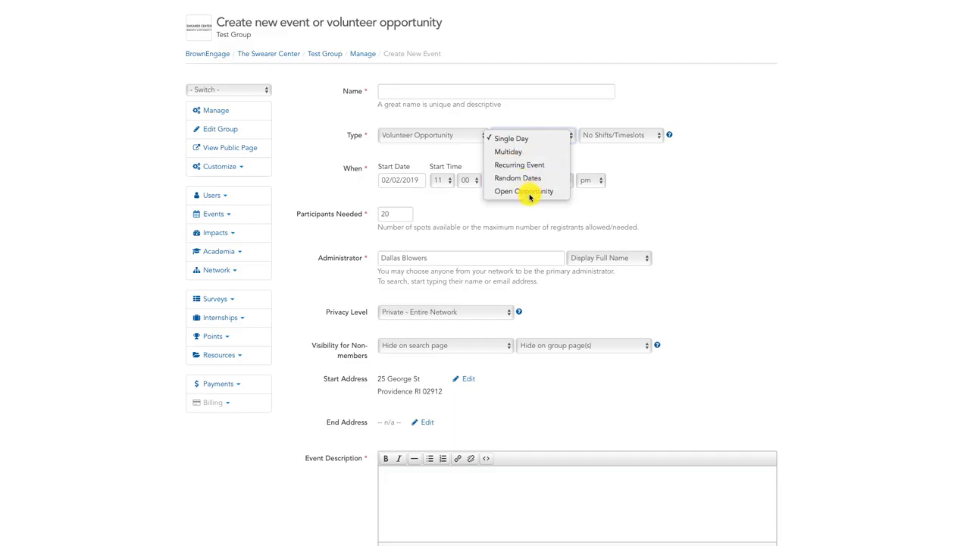
left_click(524, 190)
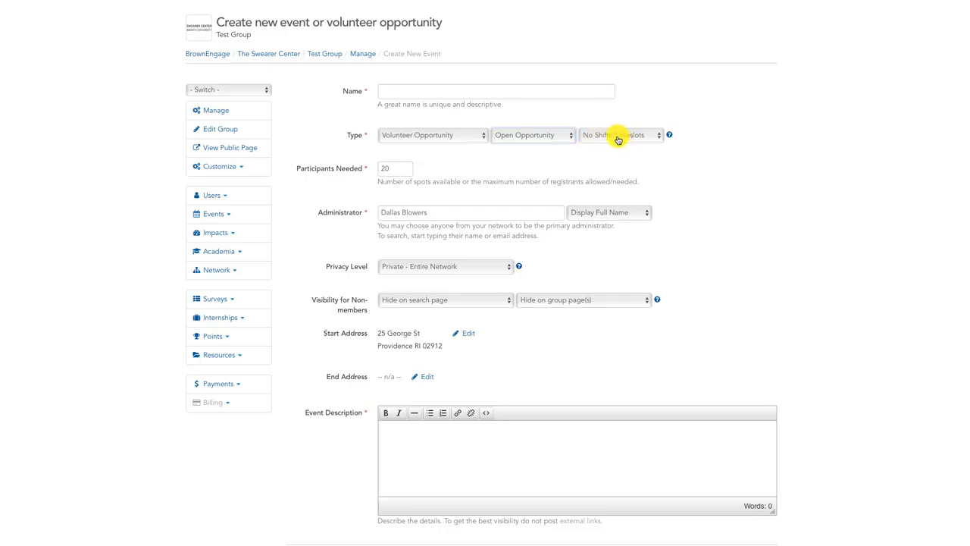
Step: Keep the opportunity at No Shifts/Timeslots
left_click(618, 135)
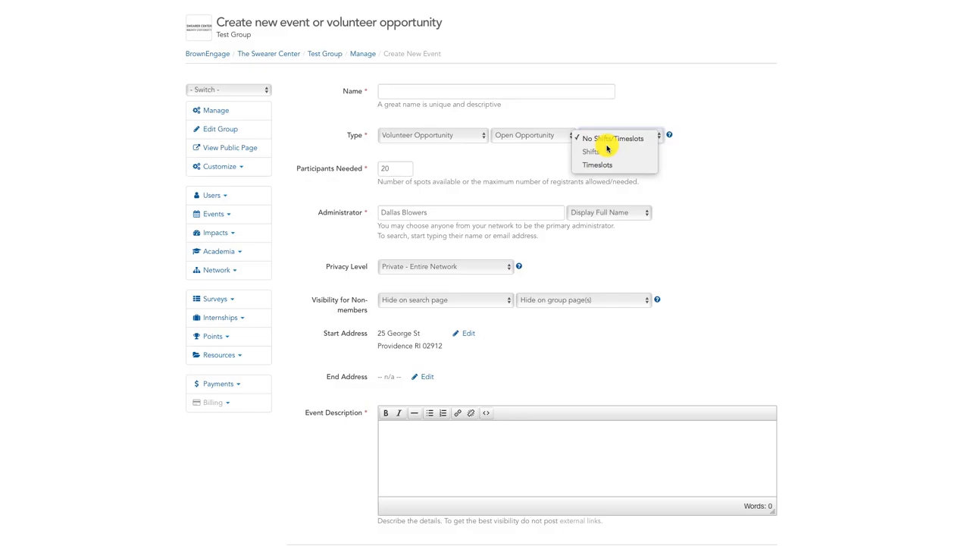
left_click(614, 138)
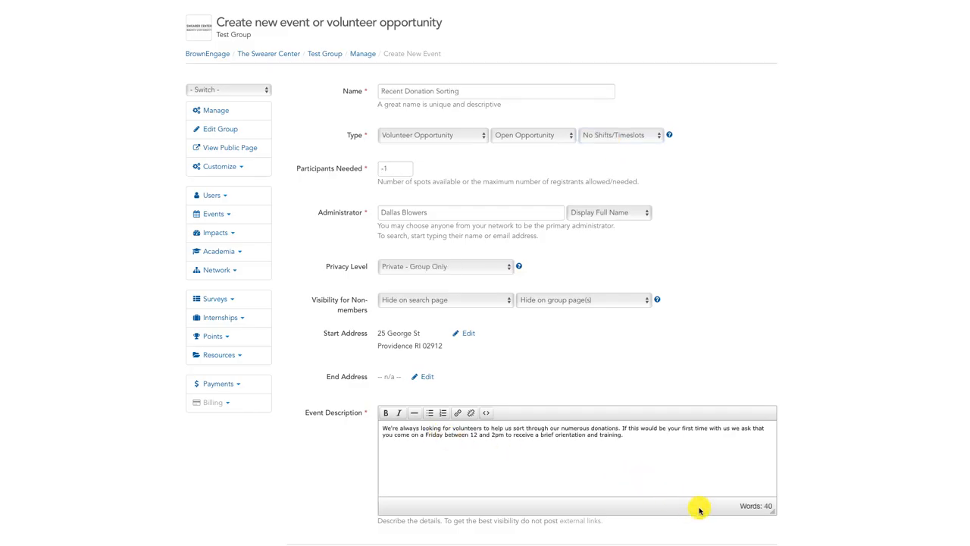
mouse_move(686, 542)
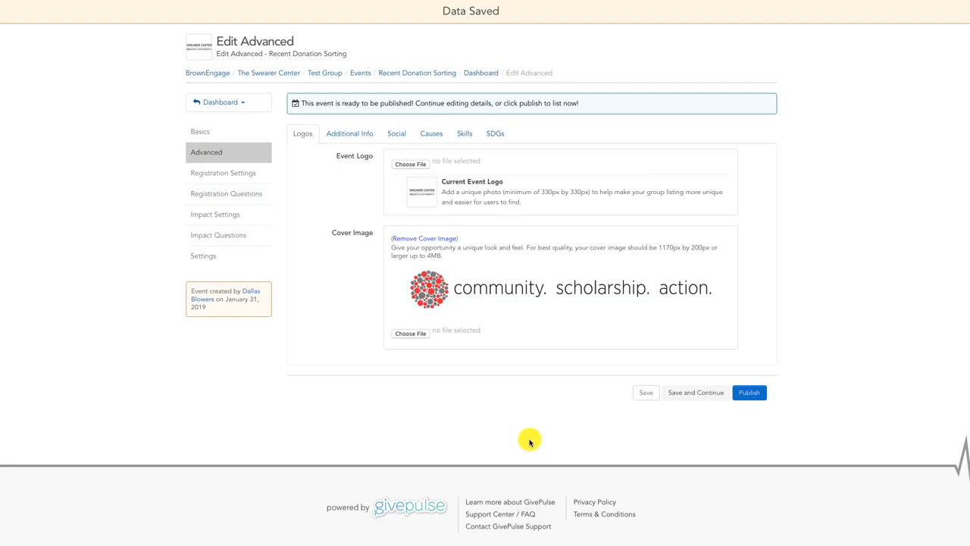
mouse_move(202, 168)
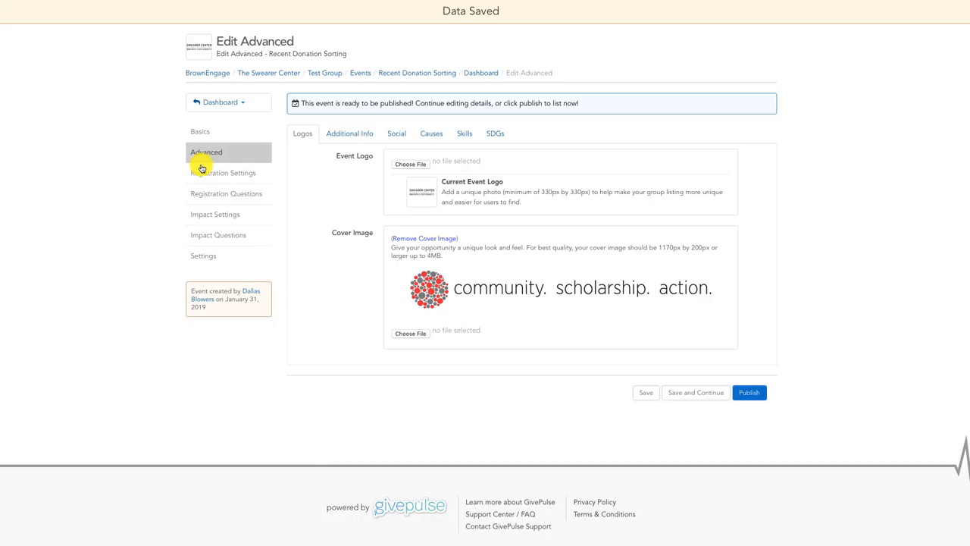
mouse_move(228, 213)
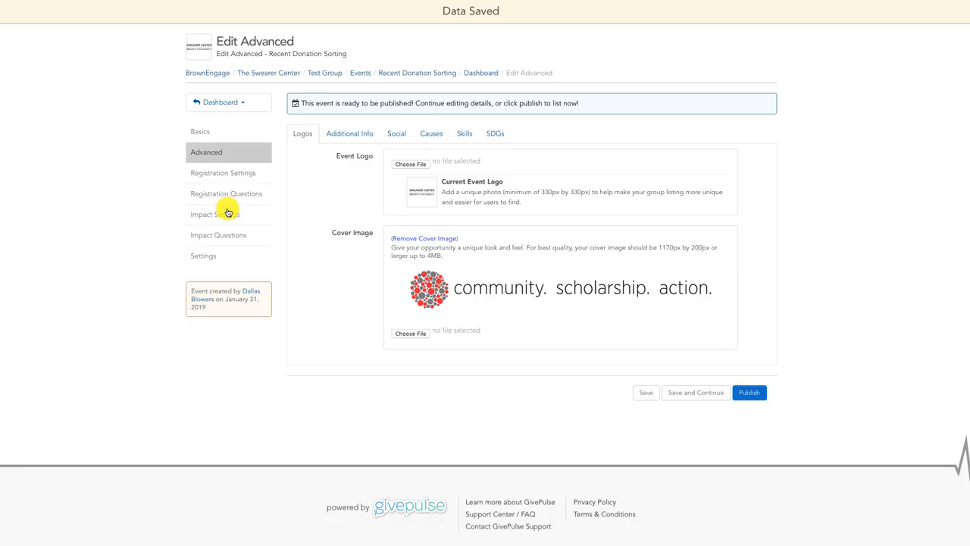
mouse_move(653, 324)
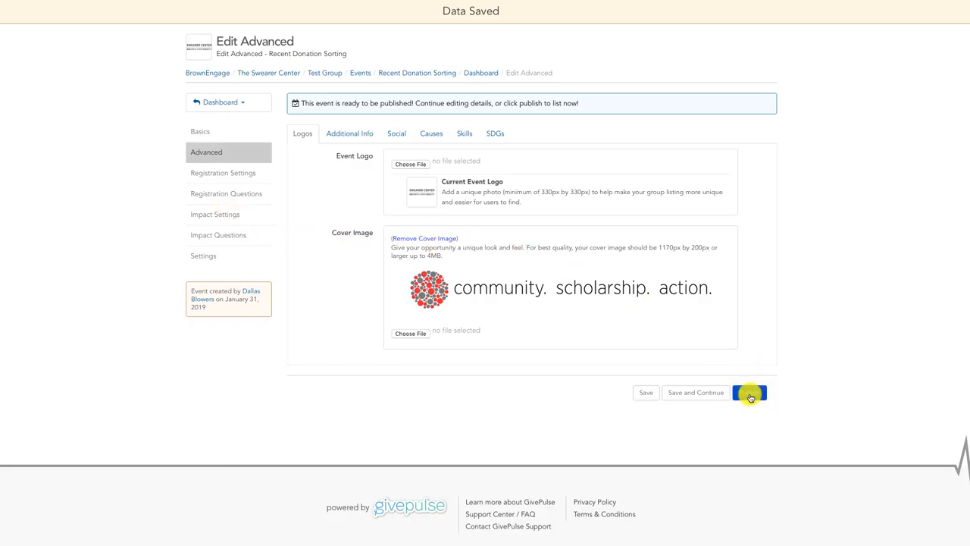
Step: Publish the Recent Donation Sorting opportunity from the Edit Advanced page
left_click(749, 391)
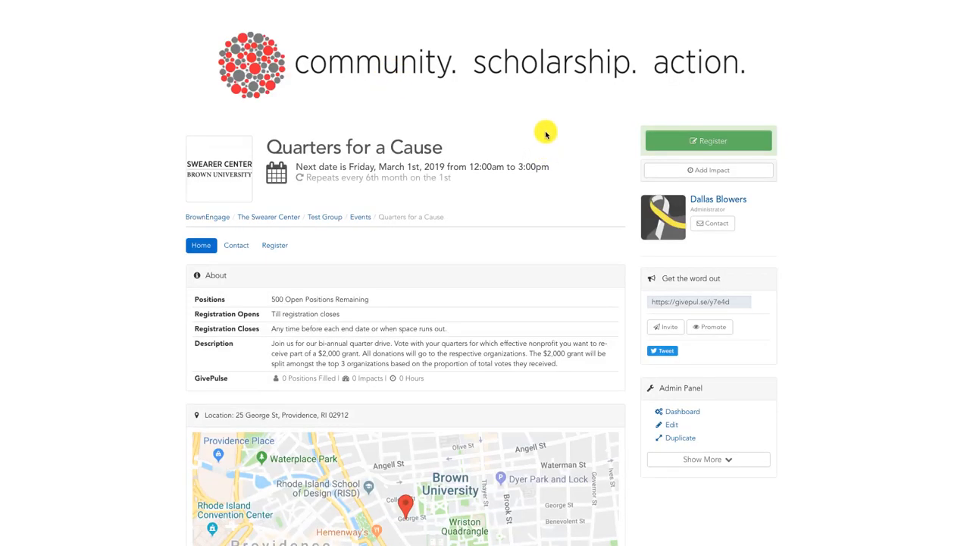
mouse_move(538, 117)
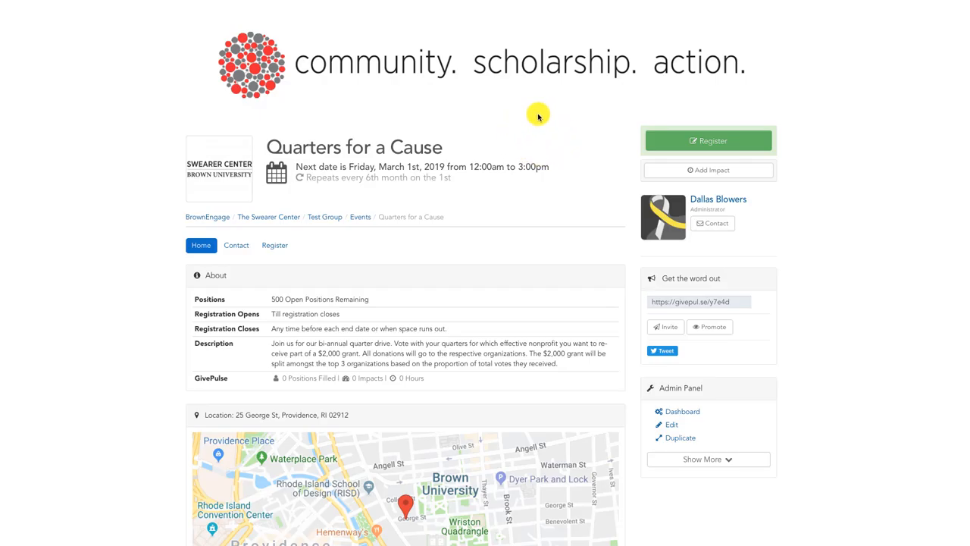